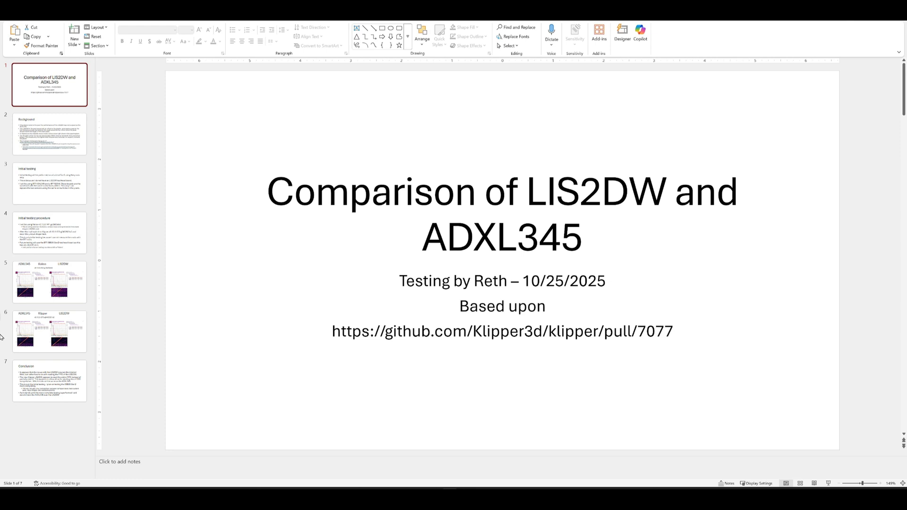
Switch from the title slide to slide 2, Background, with its bullet points and links.
left_click(50, 134)
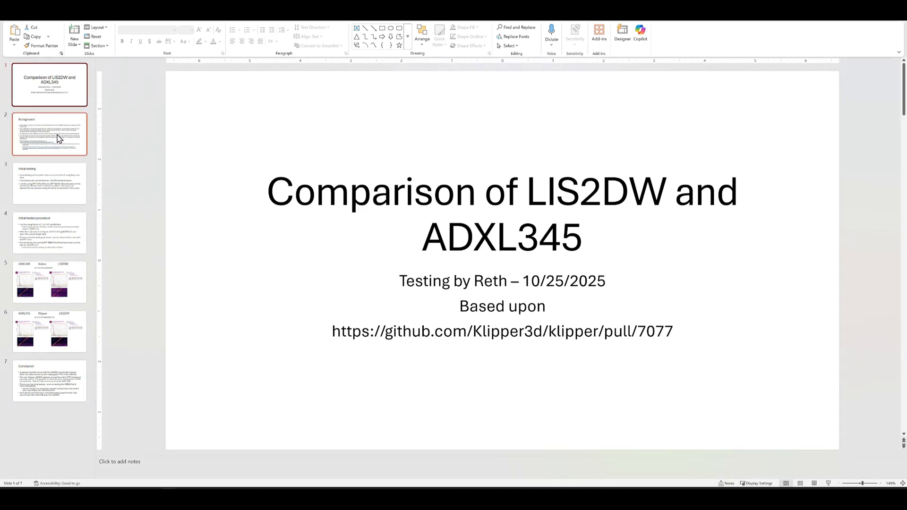
left_click(49, 134)
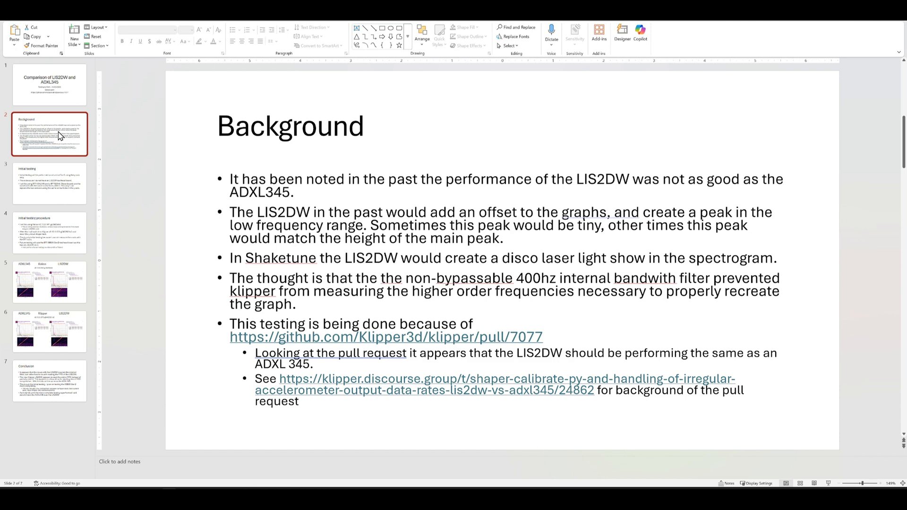
mouse_move(172, 131)
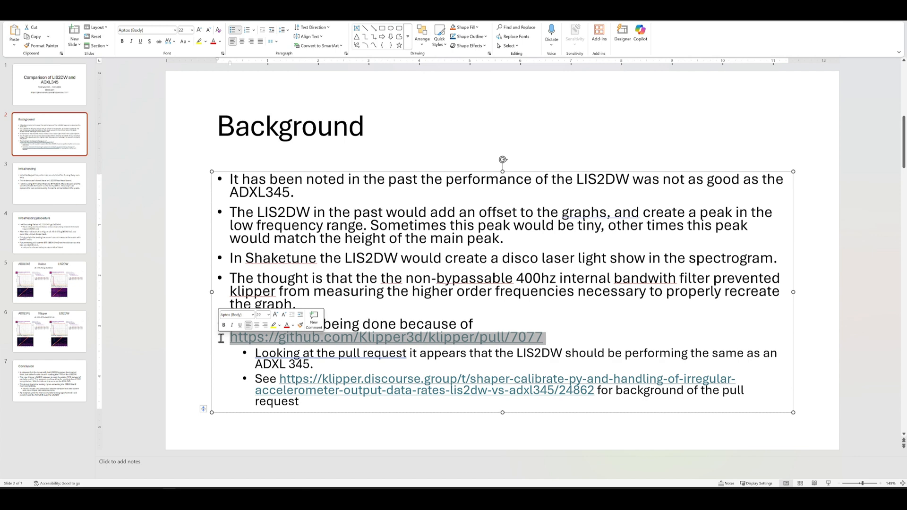
Show slide 3, Initial testing, describing the Lulzbot Taz 6 y-axis setup.
left_click(49, 185)
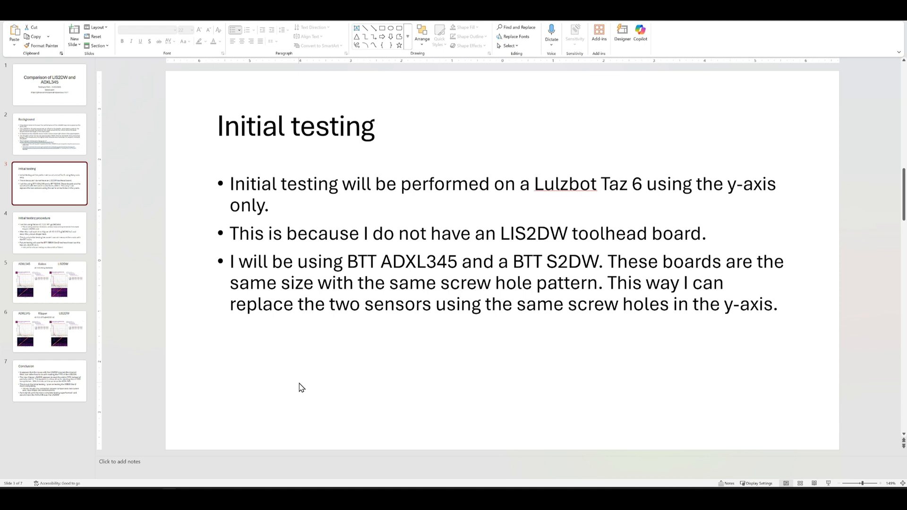
Show slide 4, Initial testing procedure, and highlight the Kalico v0.12.0-741-gc2b02a5d version text.
left_click(49, 282)
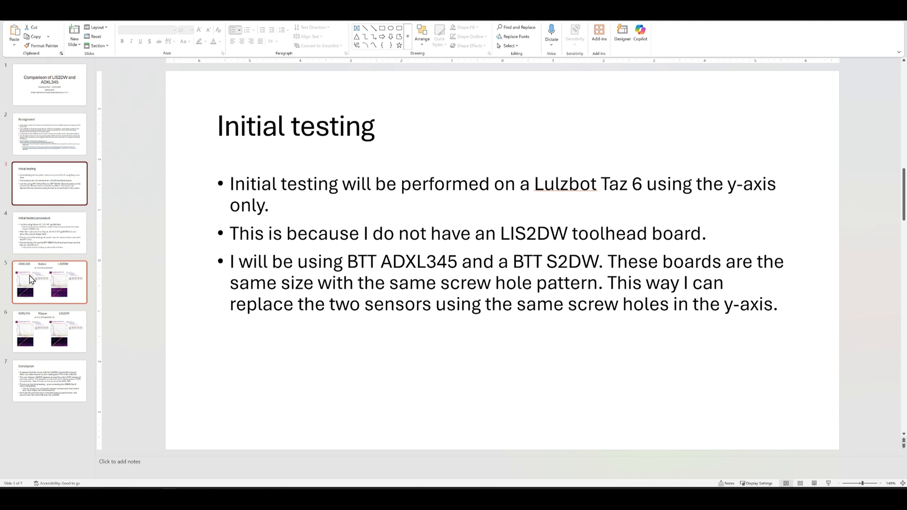
left_click(49, 232)
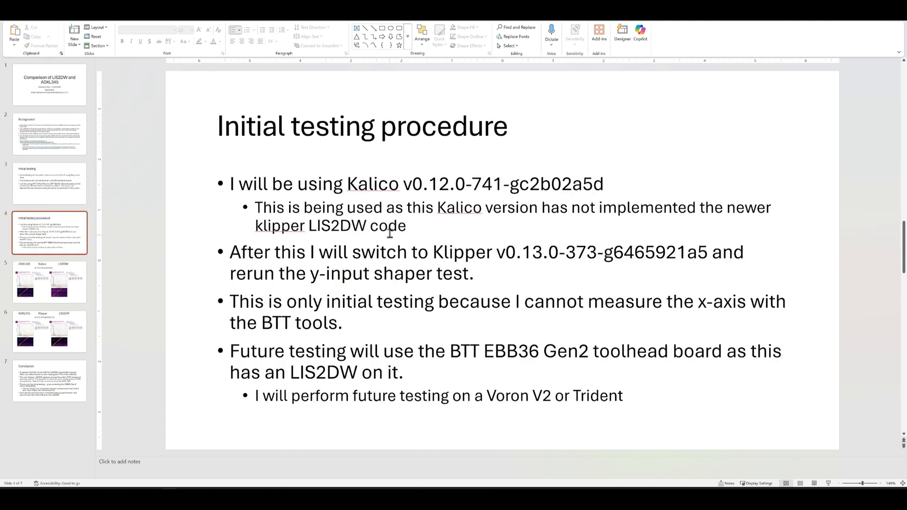
left_click_drag(347, 183, 603, 183)
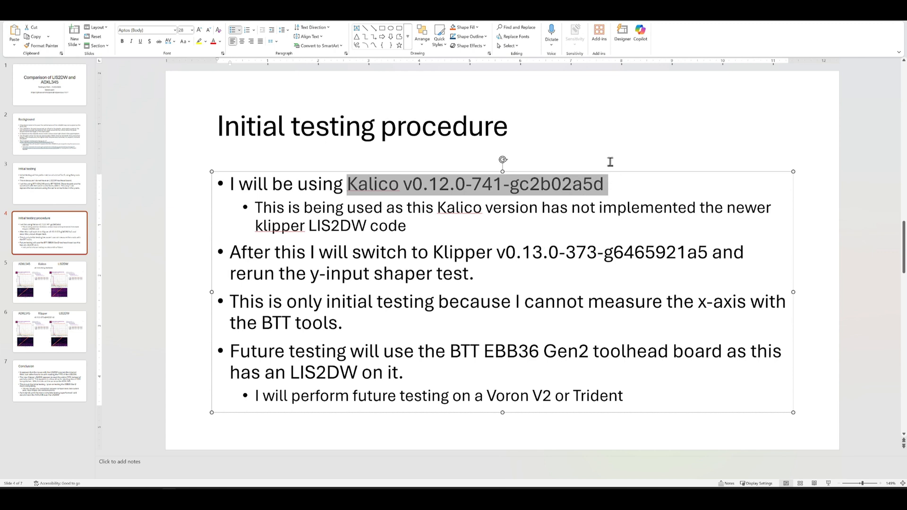
mouse_move(645, 144)
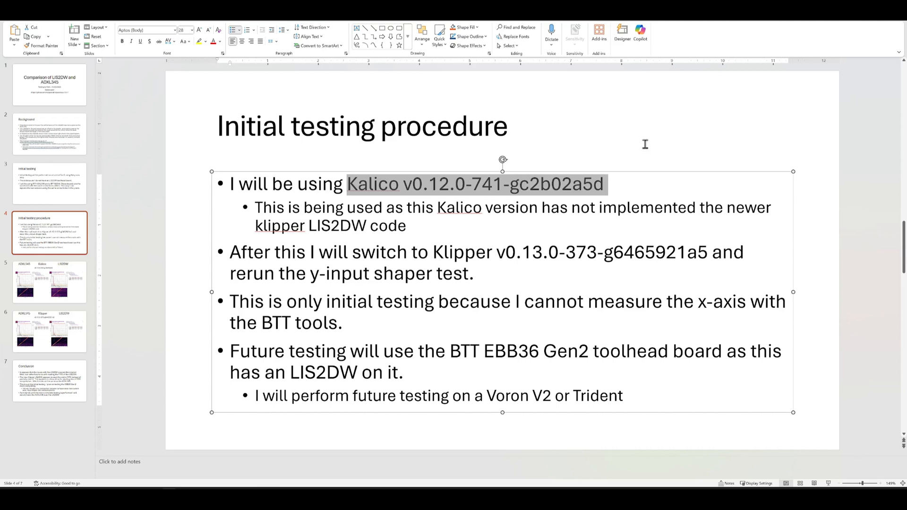
Show slide 5 comparing ADXL345 and LIS2DW input shaper graphs under Kalico.
left_click(49, 332)
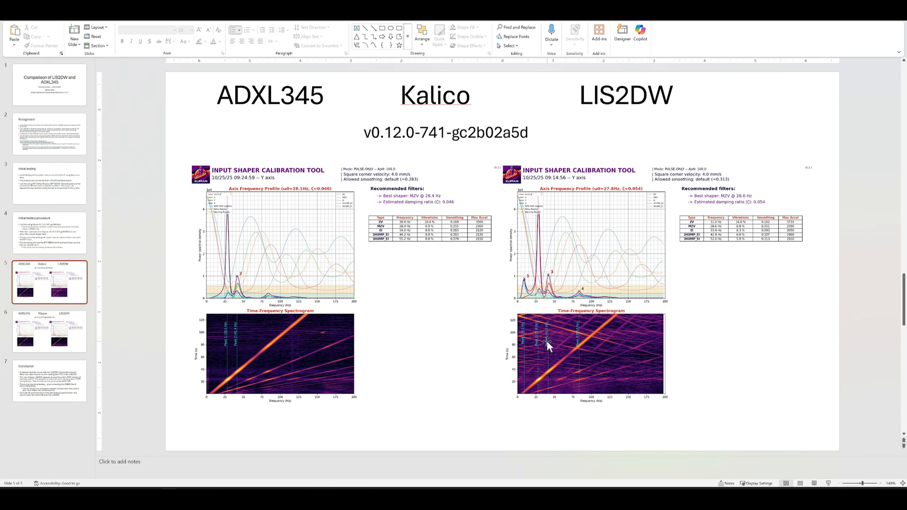
mouse_move(544, 351)
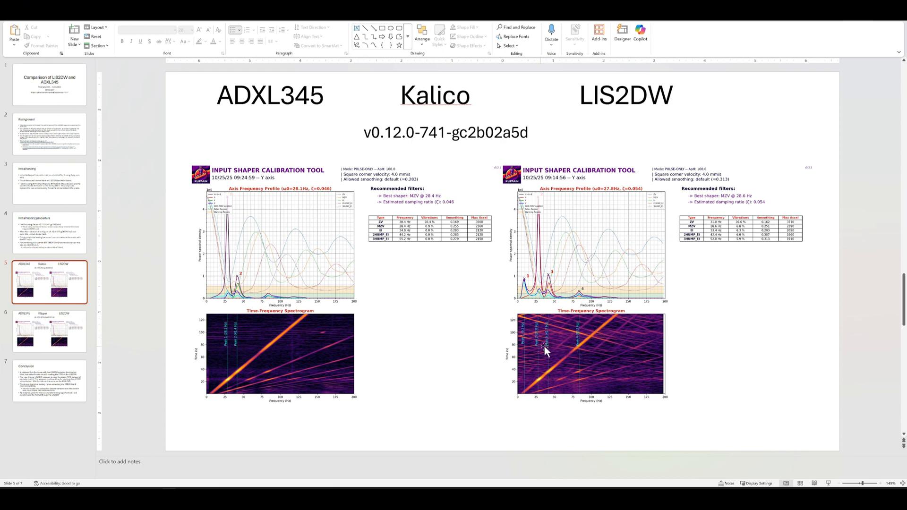
mouse_move(521, 287)
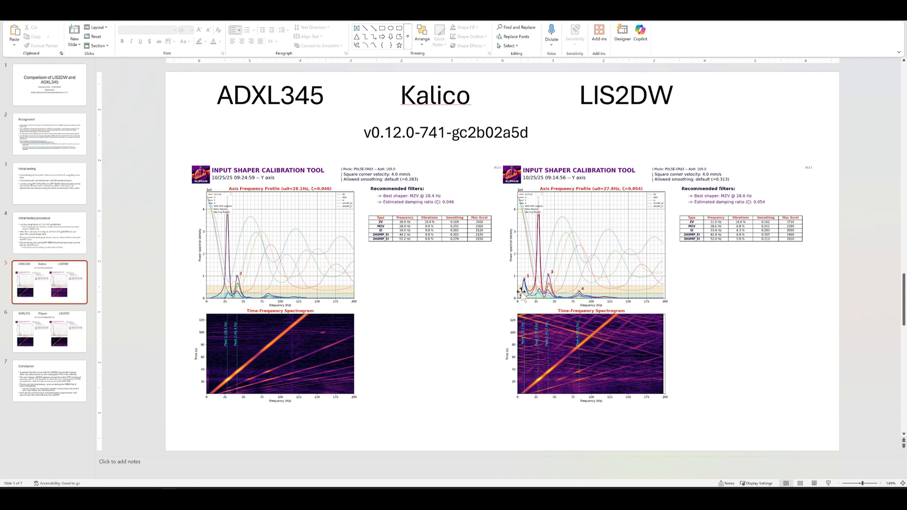
mouse_move(521, 283)
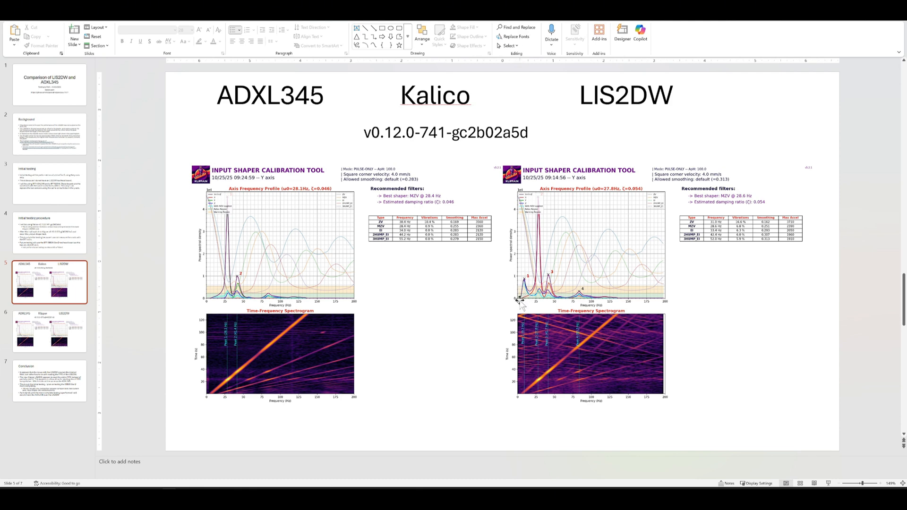
mouse_move(555, 332)
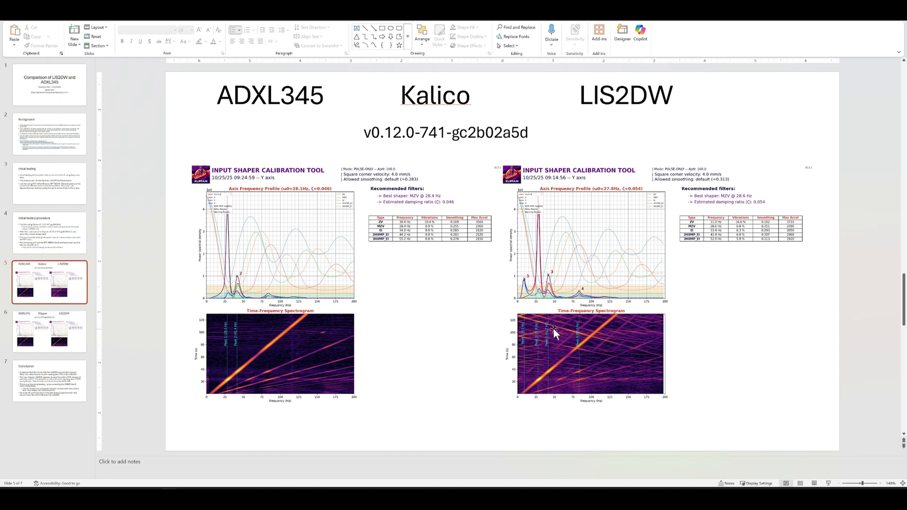
mouse_move(532, 341)
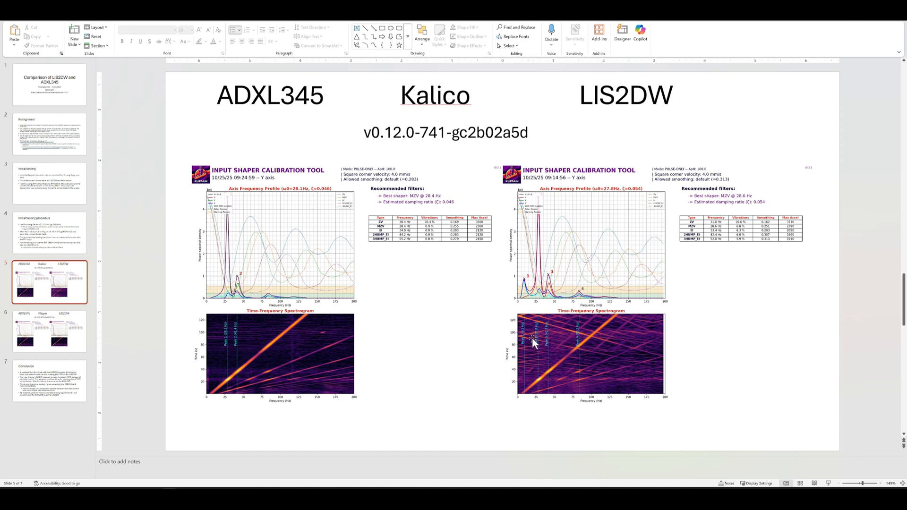
mouse_move(540, 338)
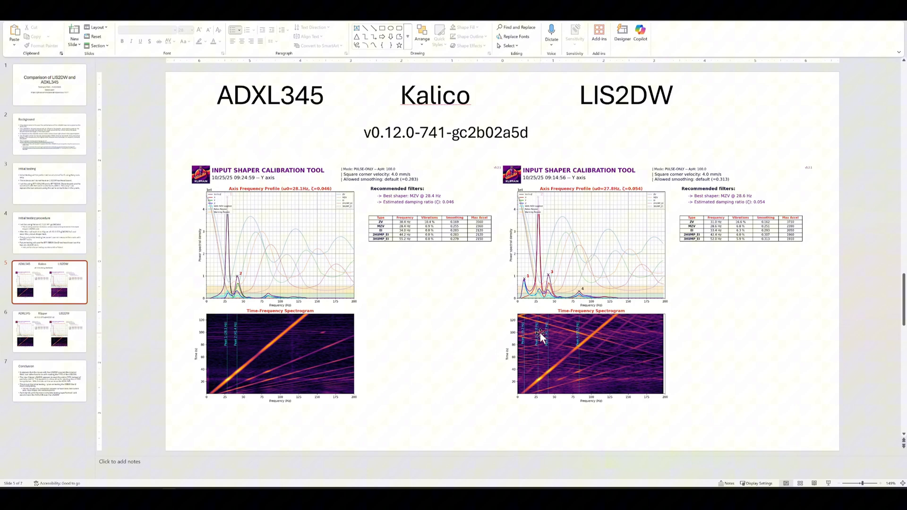
mouse_move(421, 288)
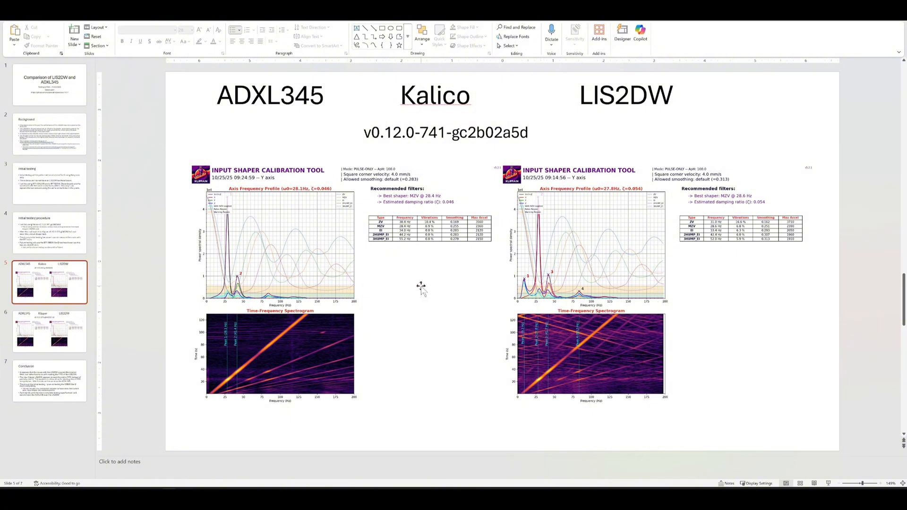
mouse_move(668, 307)
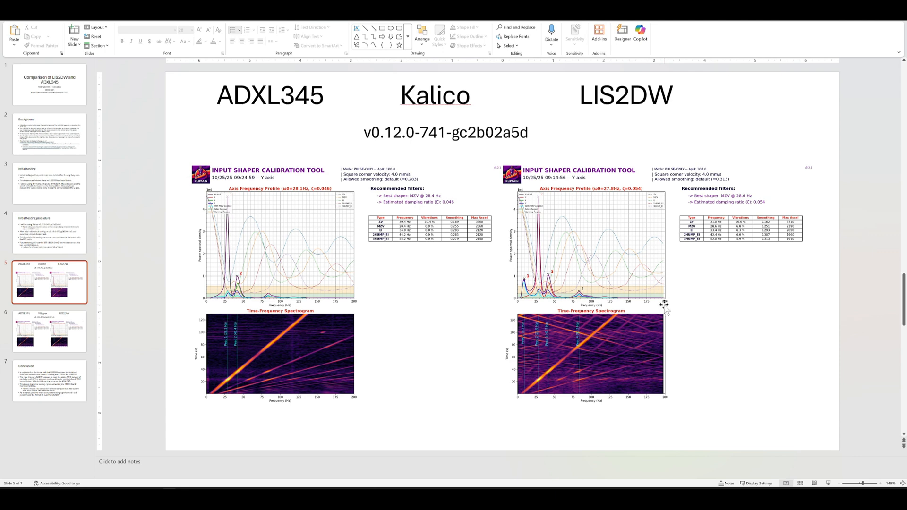
mouse_move(665, 310)
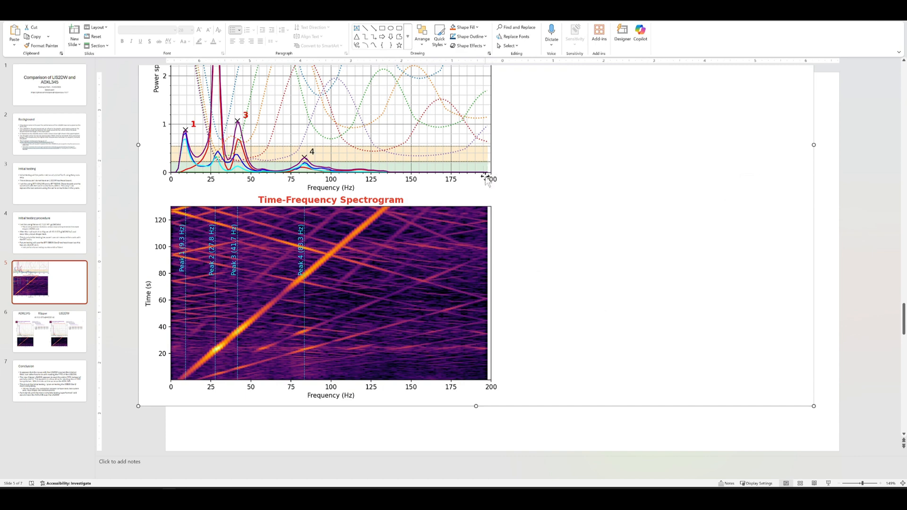
mouse_move(467, 231)
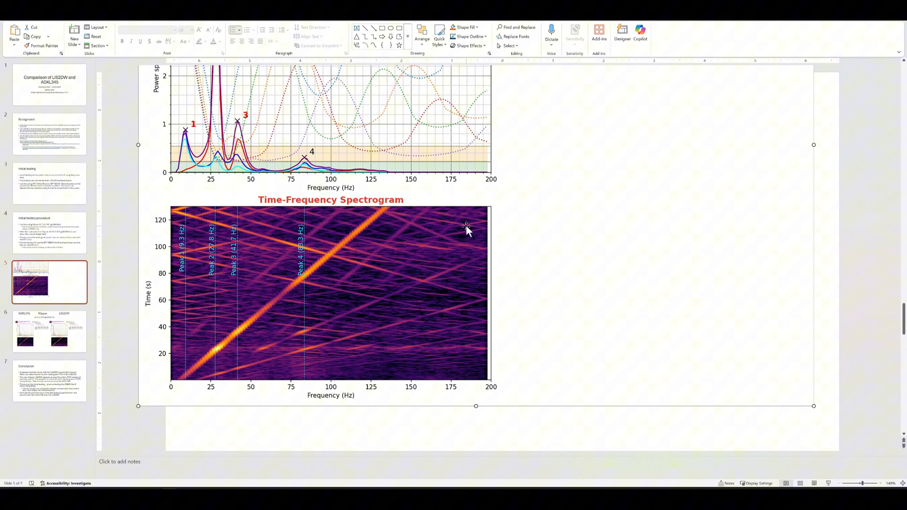
mouse_move(176, 168)
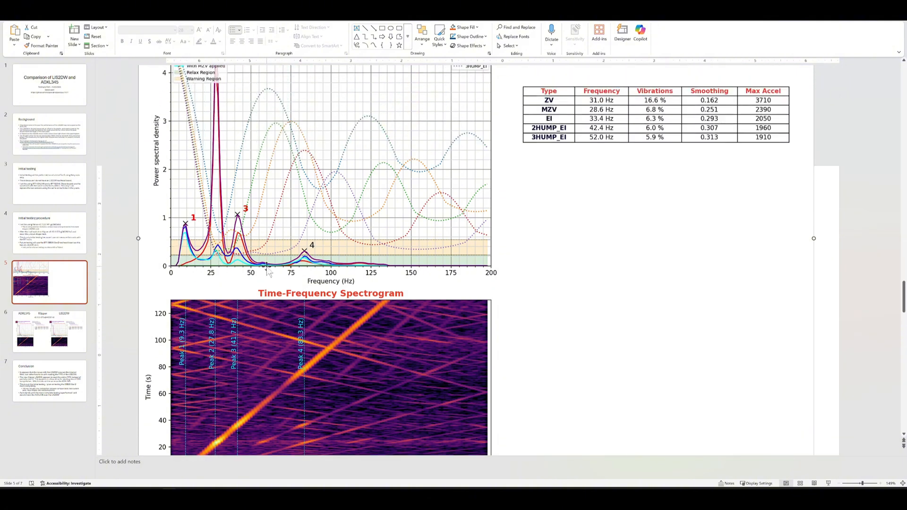
mouse_move(284, 269)
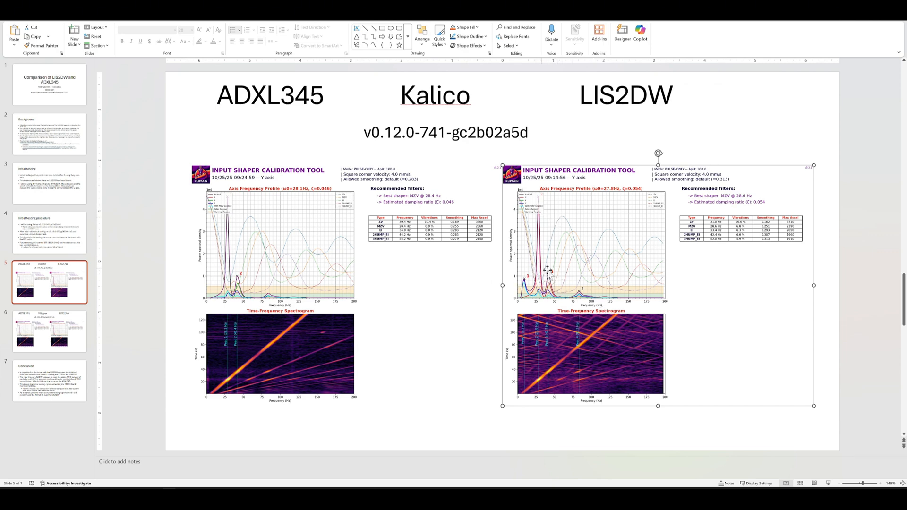
mouse_move(535, 202)
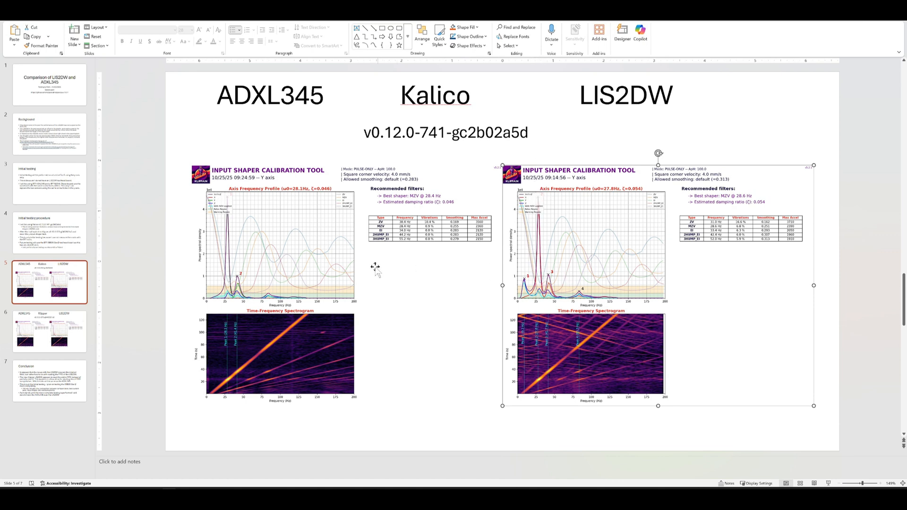
mouse_move(485, 319)
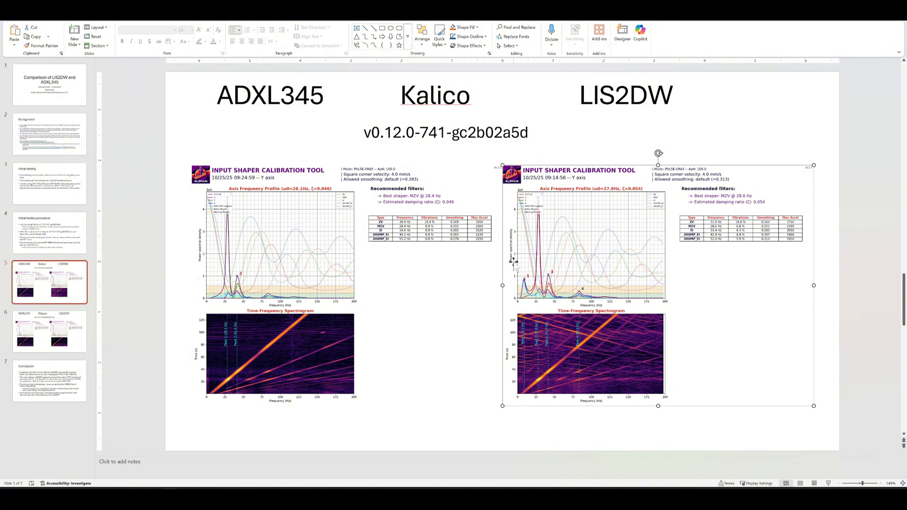
mouse_move(473, 254)
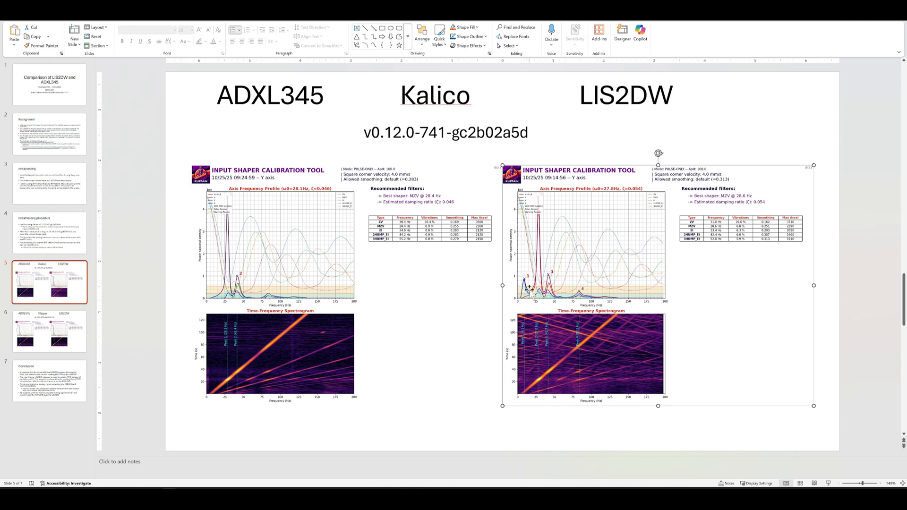
mouse_move(511, 297)
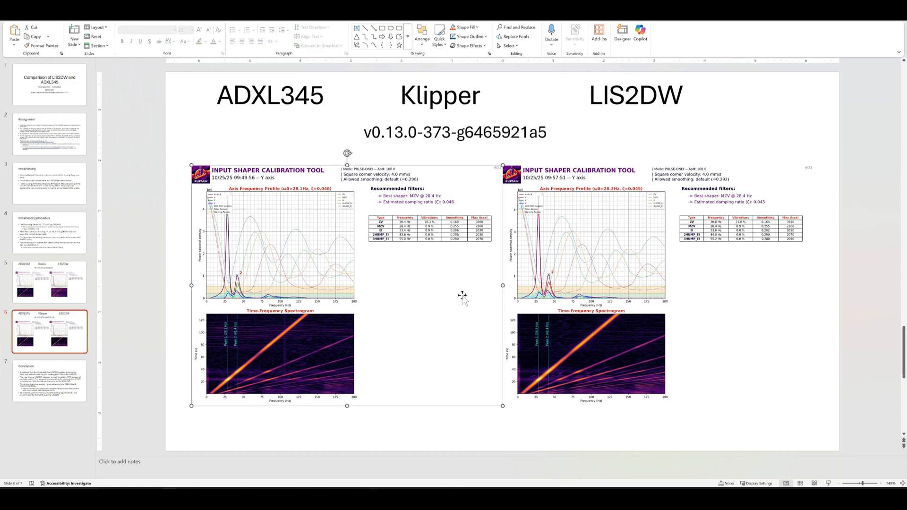
mouse_move(318, 300)
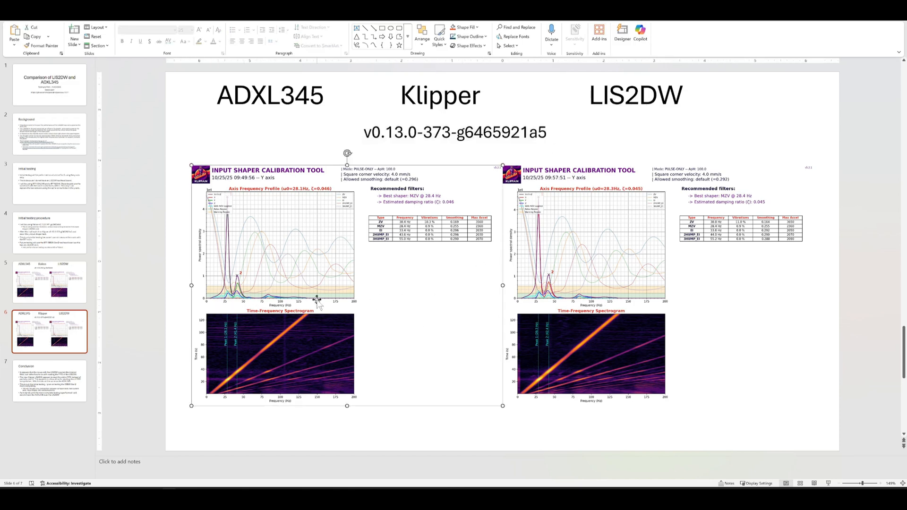
mouse_move(581, 288)
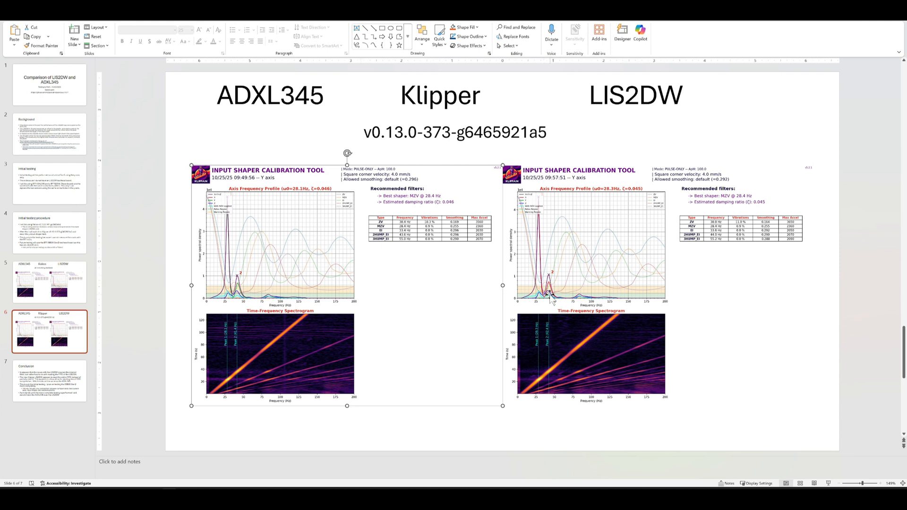
mouse_move(247, 300)
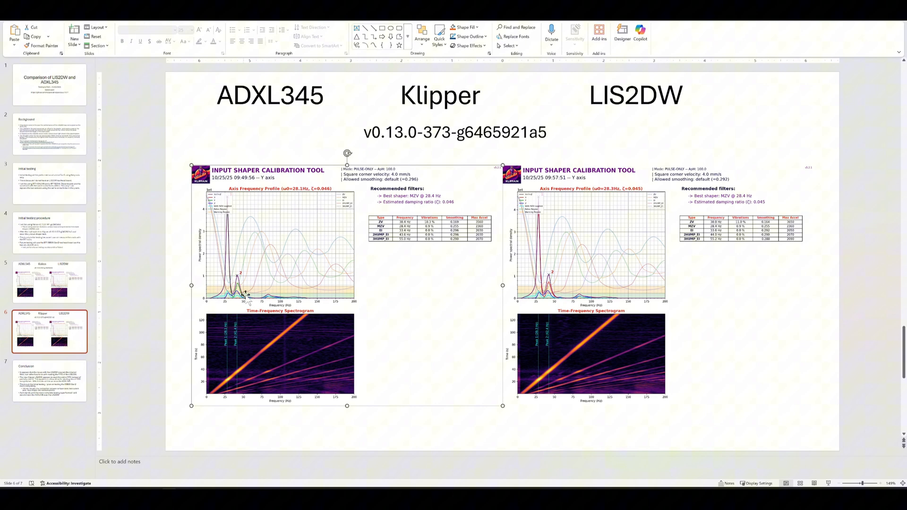
mouse_move(533, 249)
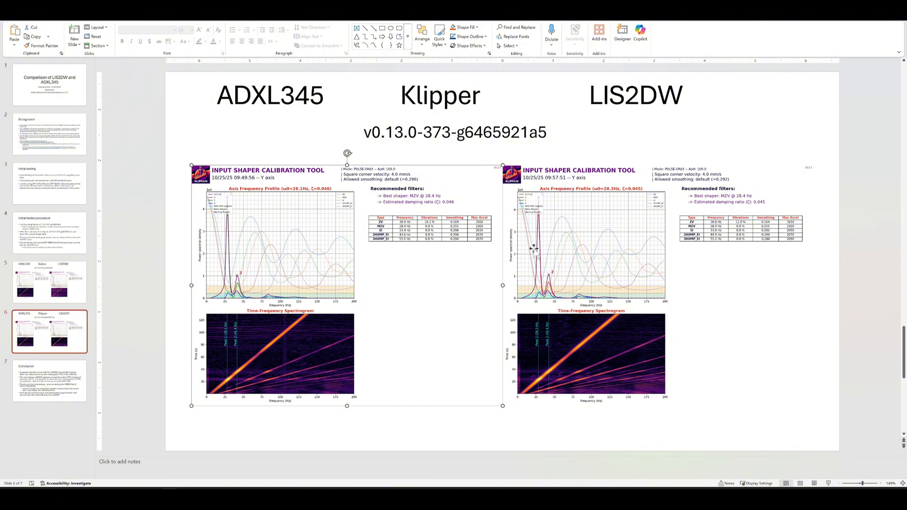
mouse_move(561, 306)
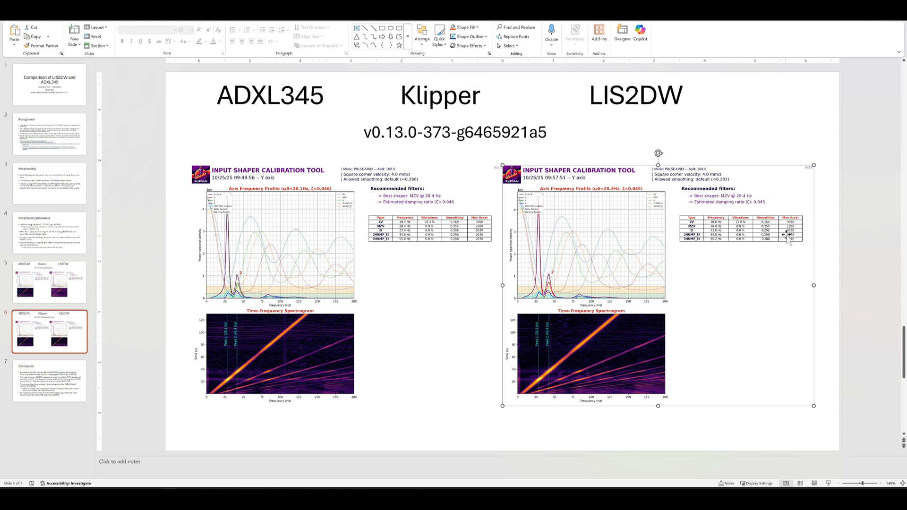
mouse_move(662, 226)
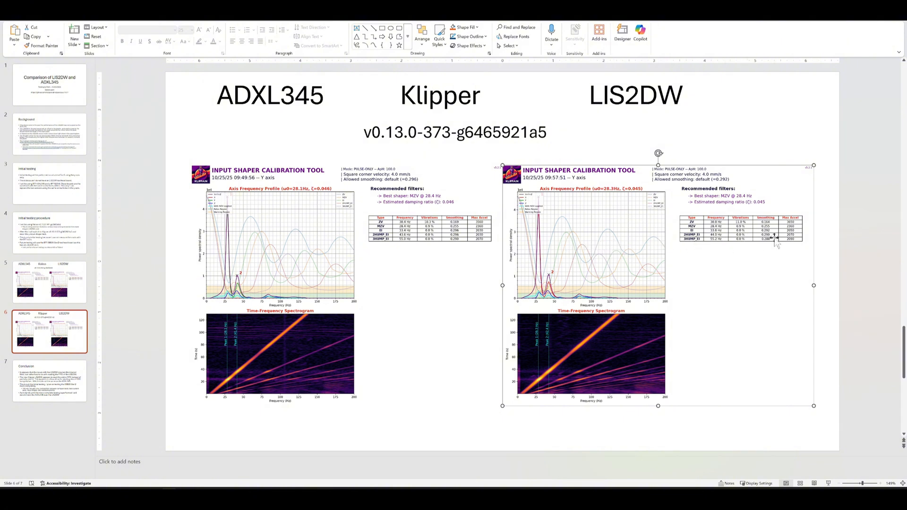
mouse_move(619, 228)
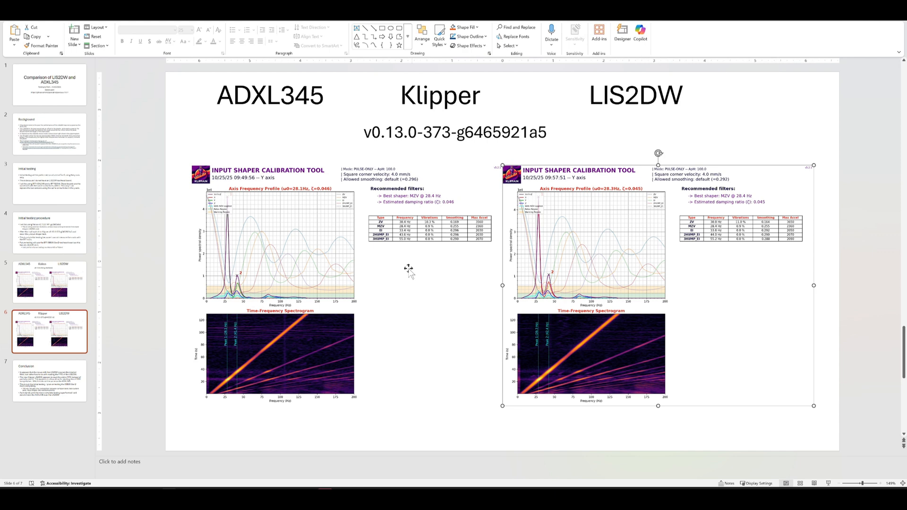
Show slide 7, Conclusion, recommending the ADXL345 over the LIS2DW.
left_click(49, 381)
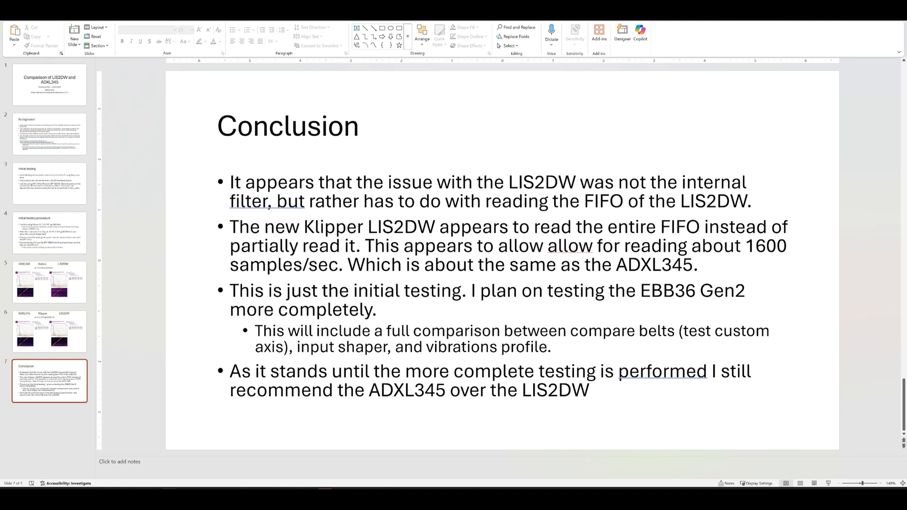
mouse_move(101, 135)
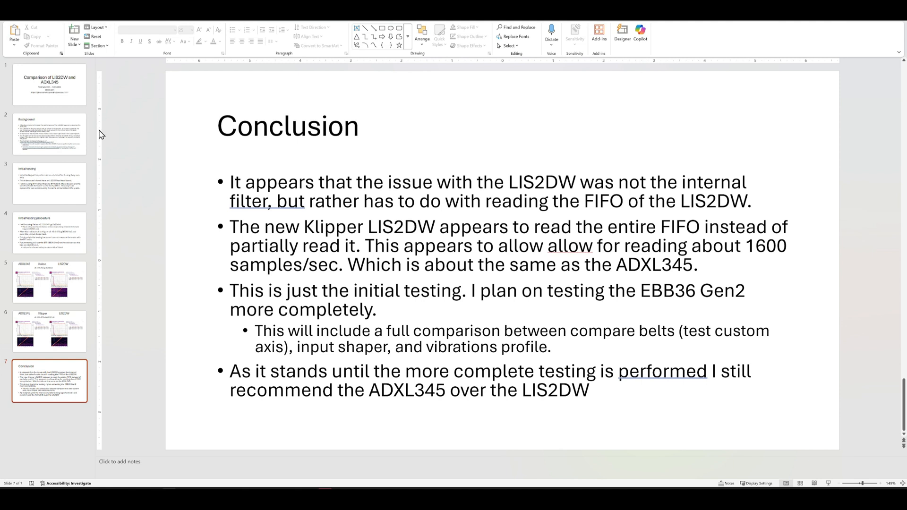
Go back to slide 6 with the Klipper v0.13.0-373-g6465921a5 ADXL345 versus LIS2DW graphs.
left_click(49, 331)
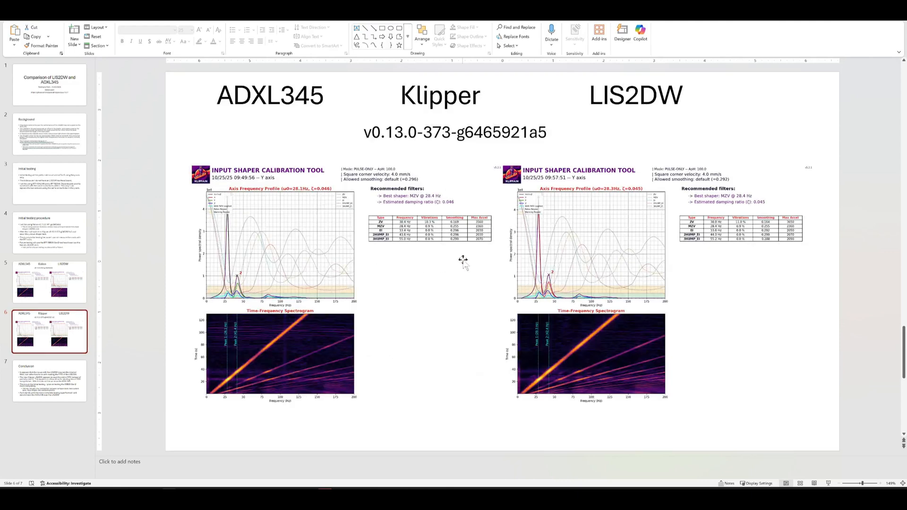
mouse_move(396, 346)
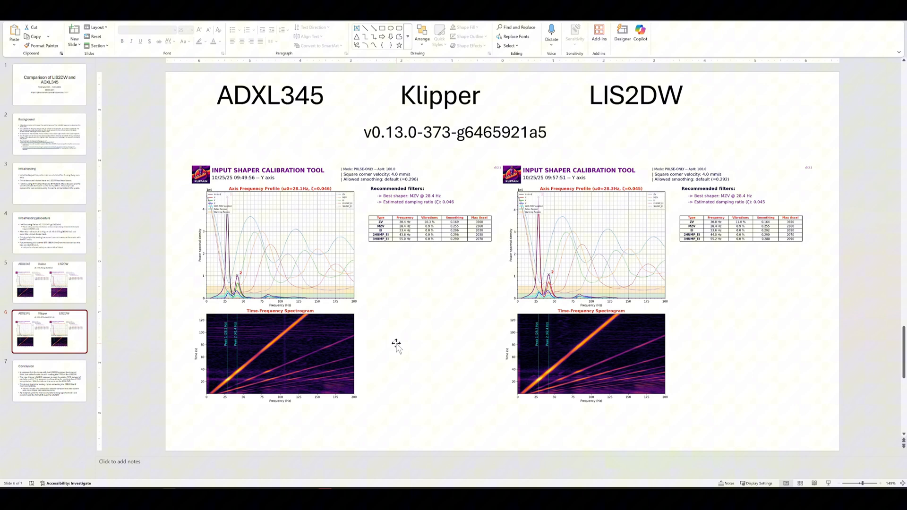
mouse_move(648, 180)
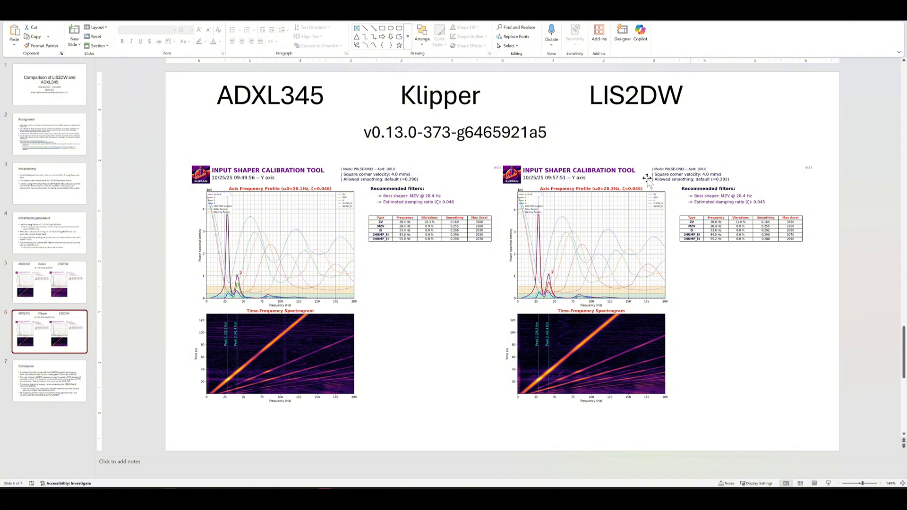
mouse_move(442, 363)
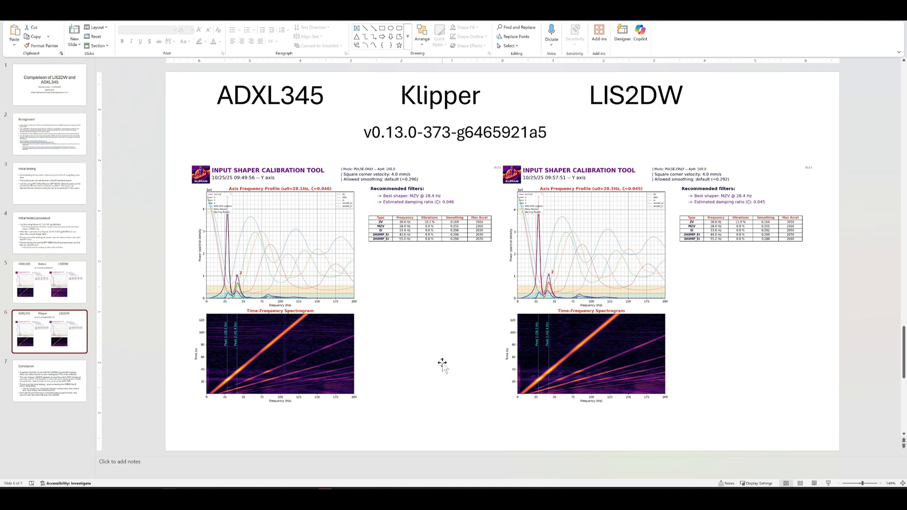
mouse_move(360, 177)
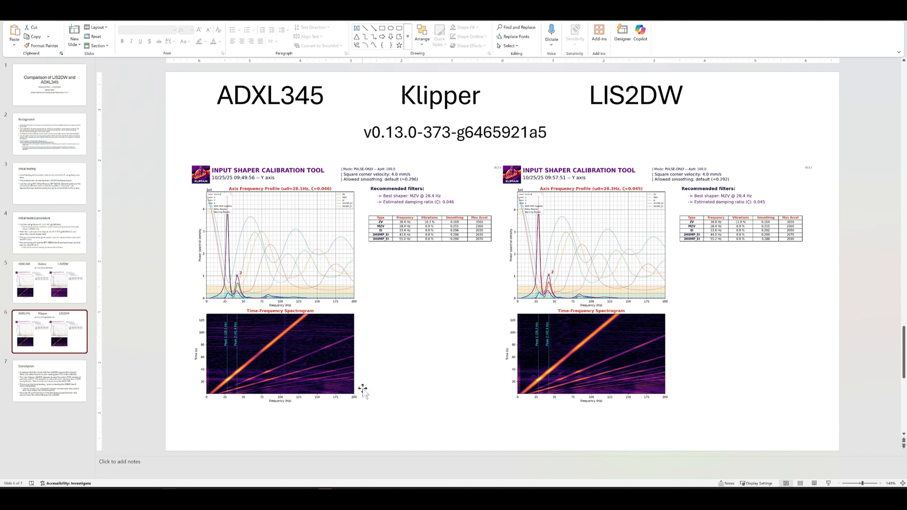
mouse_move(278, 348)
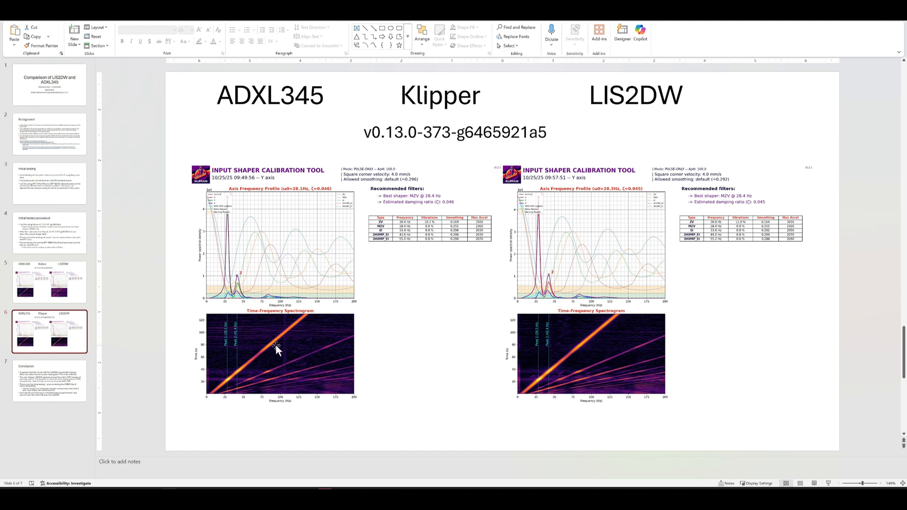
mouse_move(484, 343)
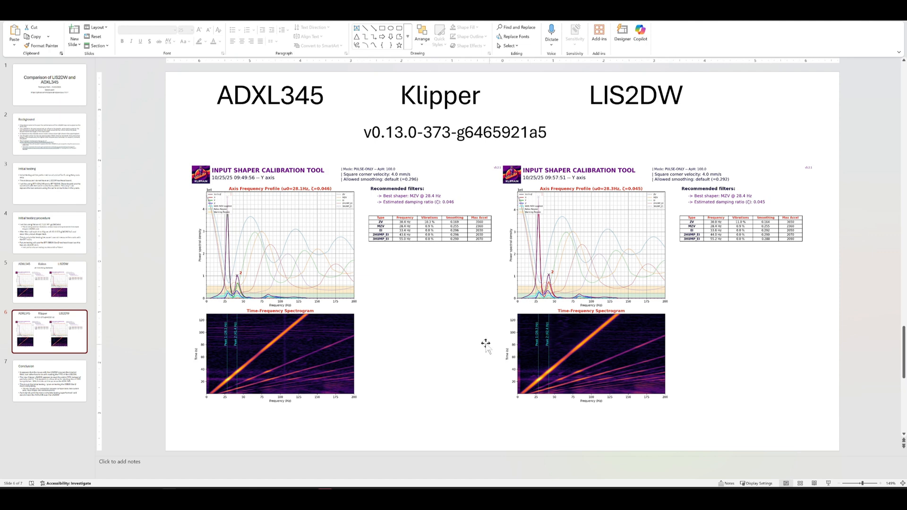
mouse_move(485, 344)
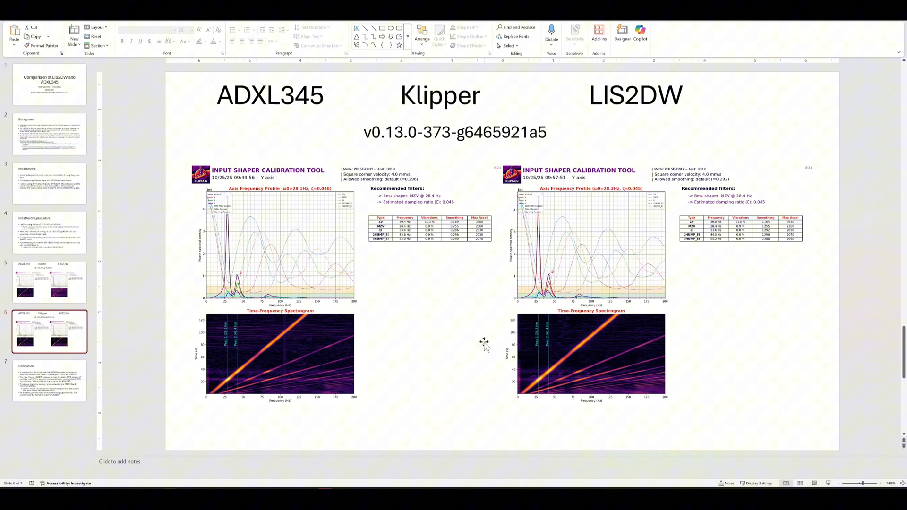
mouse_move(428, 386)
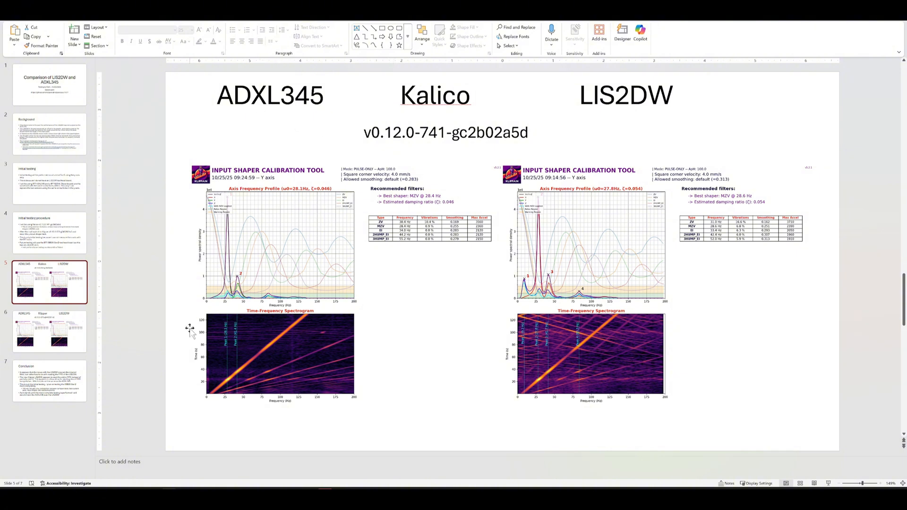
mouse_move(177, 256)
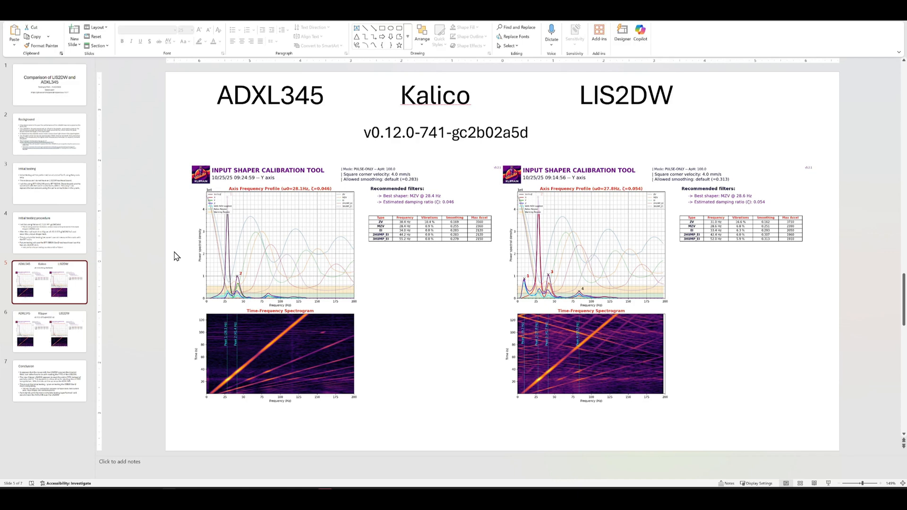